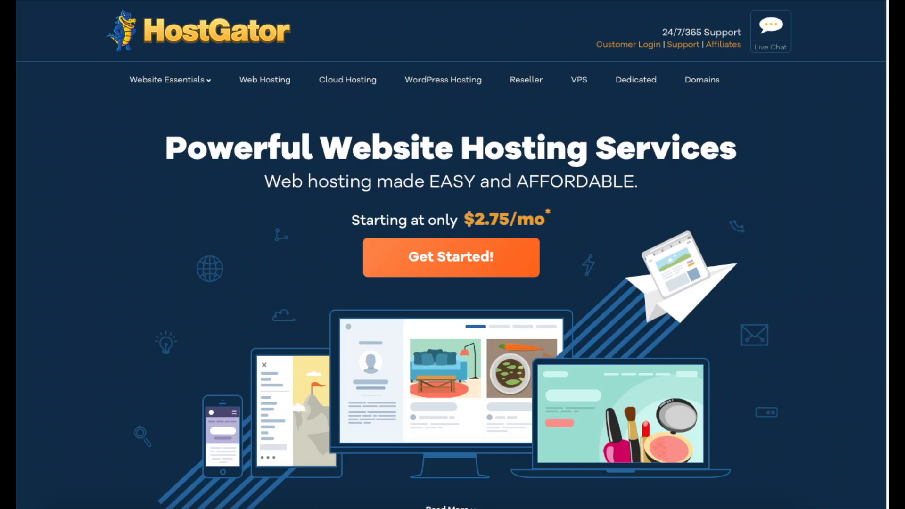
Step: Reach the Customer Login page with the Control Panel sign-in form
click(627, 46)
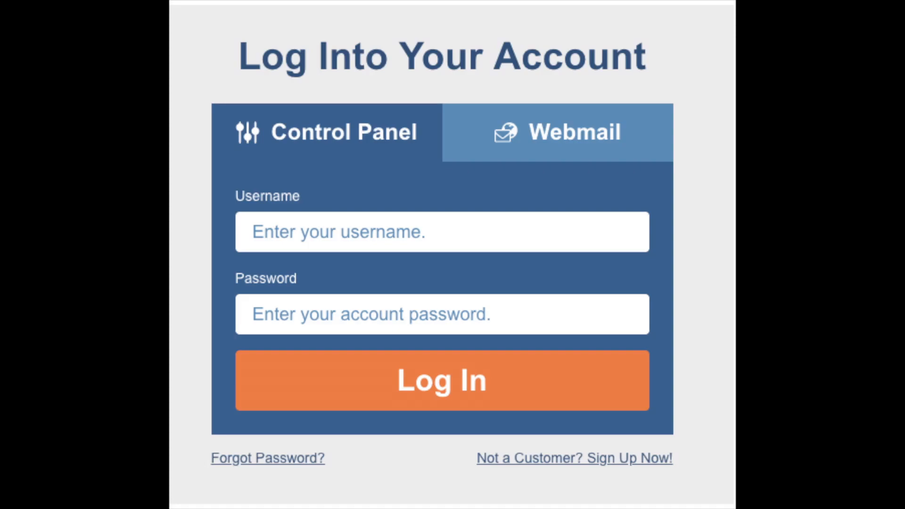
Step: Sign into cPanel and launch File Manager from the Files tools
click(441, 380)
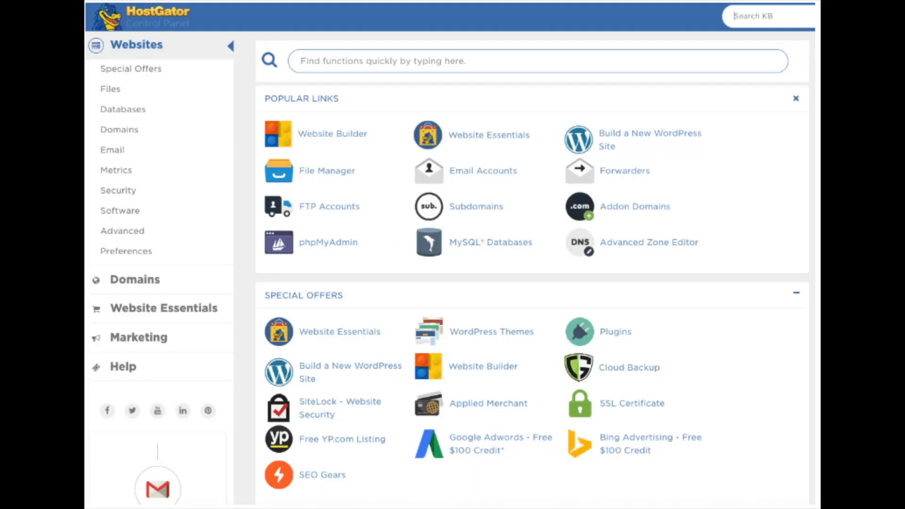
click(110, 89)
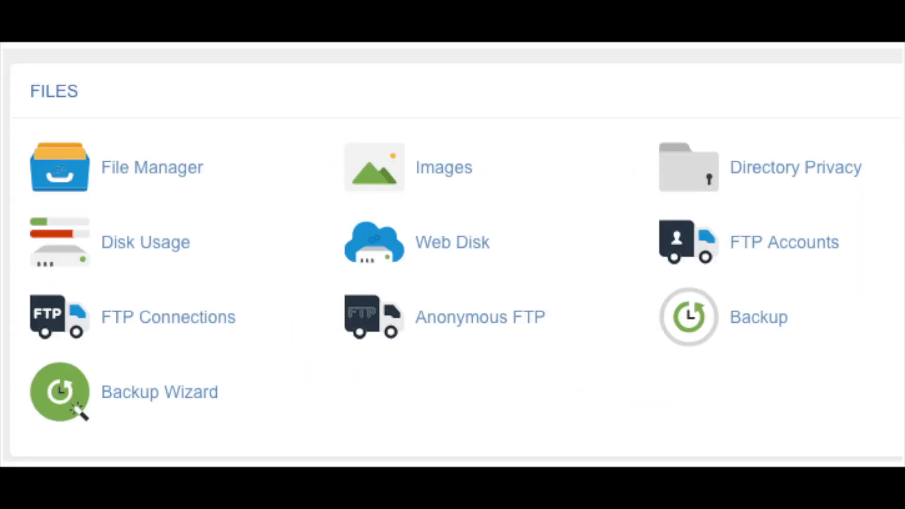
click(59, 167)
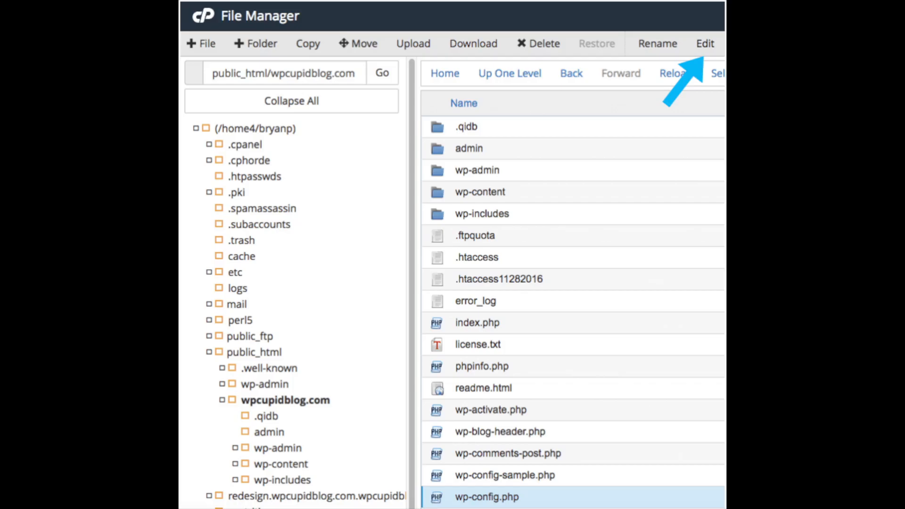
Step: View wp-config.php in the editor, then show the Databases tools in cPanel
click(704, 43)
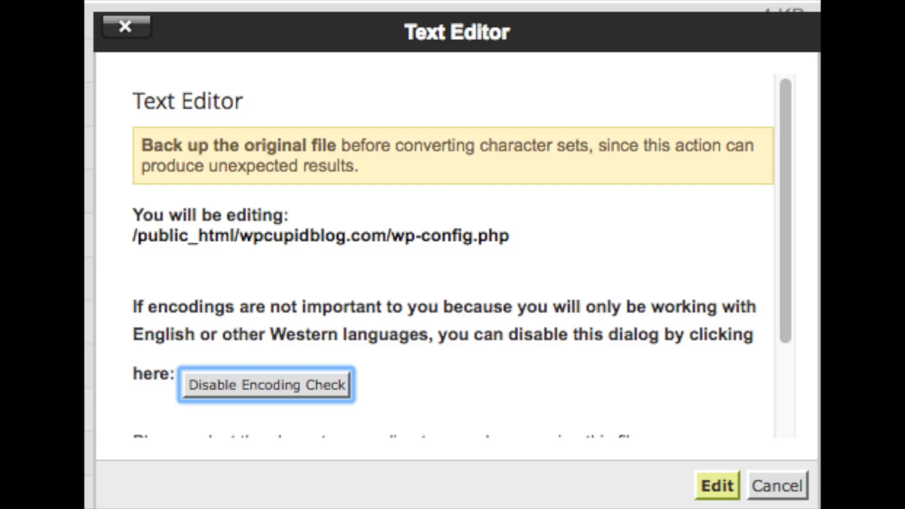
click(716, 485)
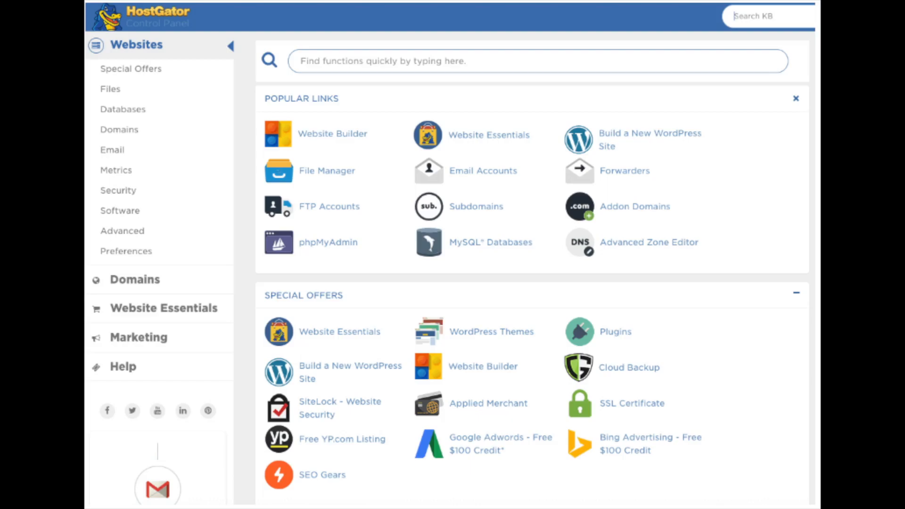
click(123, 109)
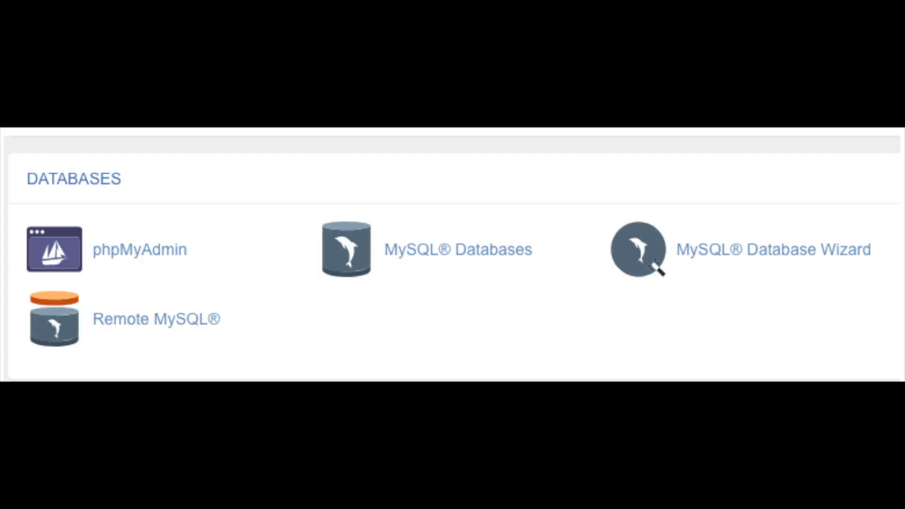